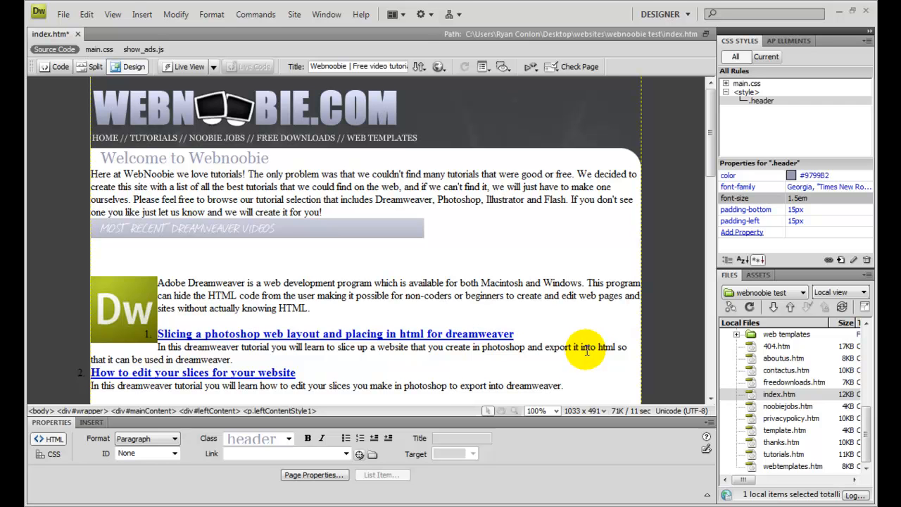
mouse_move(437, 155)
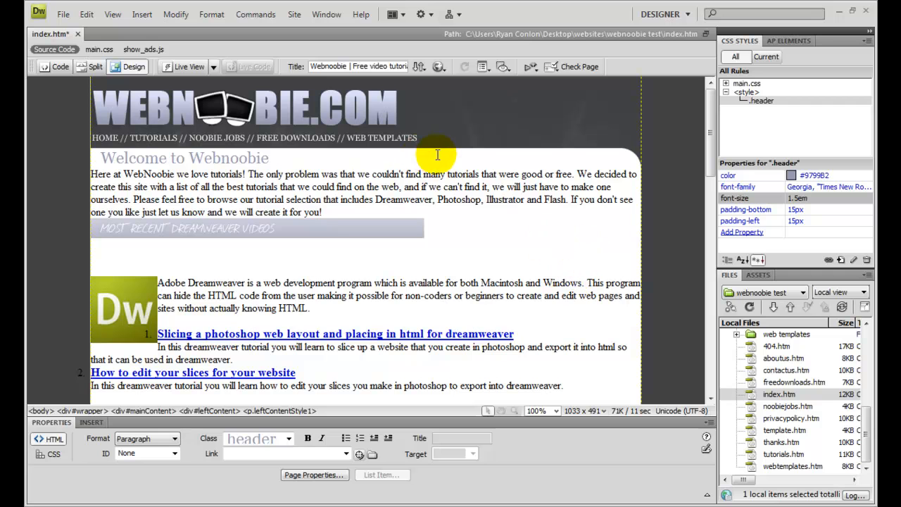
mouse_move(496, 194)
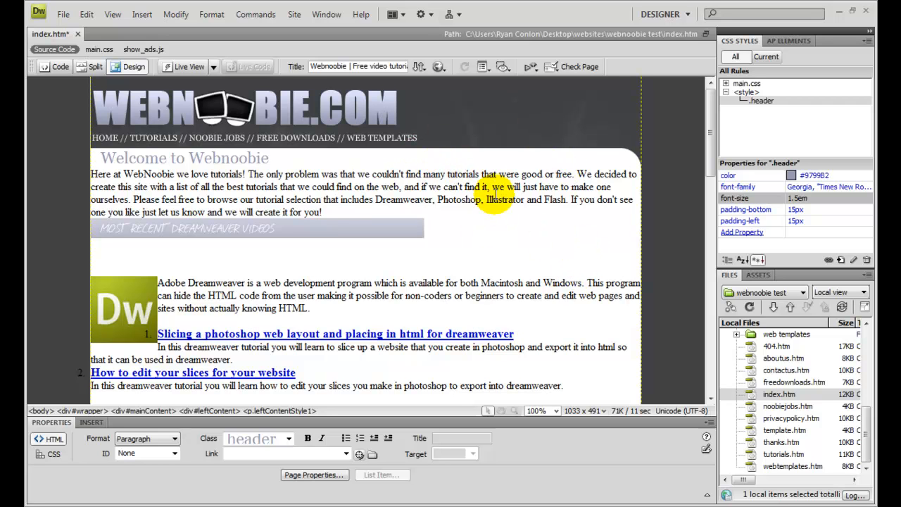
mouse_move(460, 145)
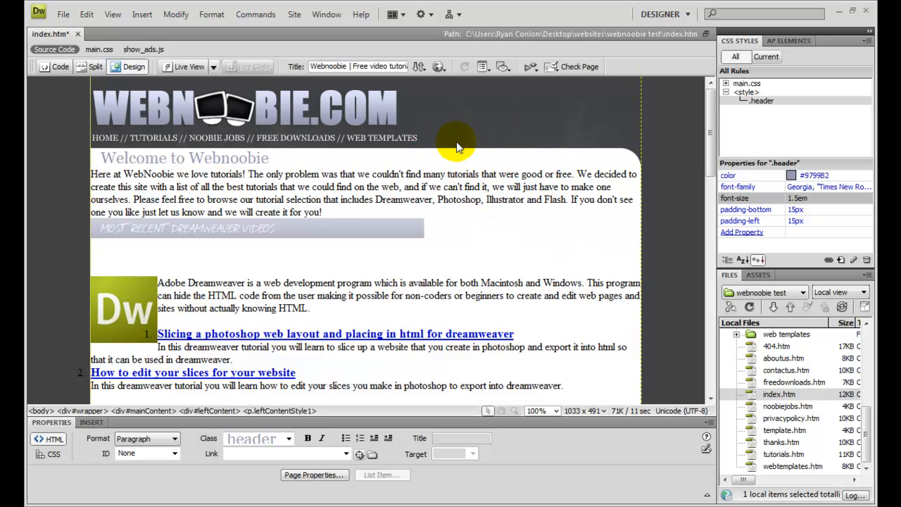
mouse_move(324, 163)
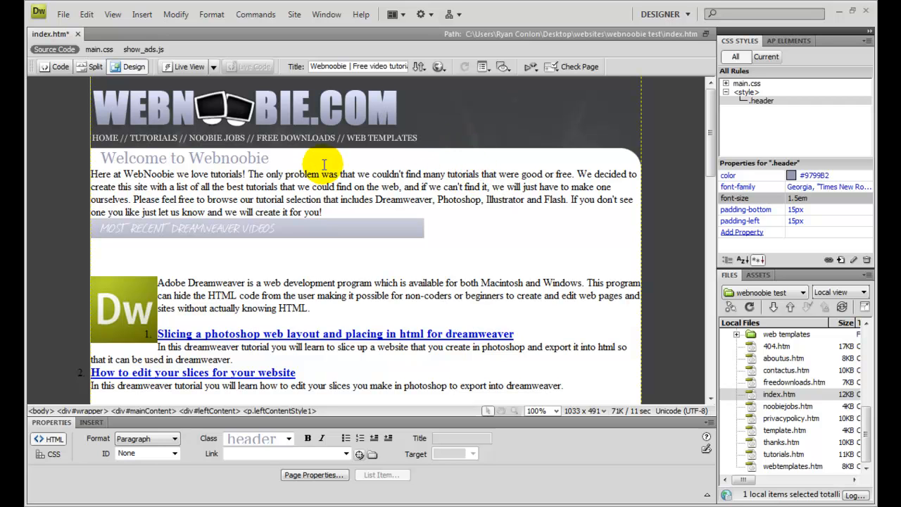
mouse_move(271, 167)
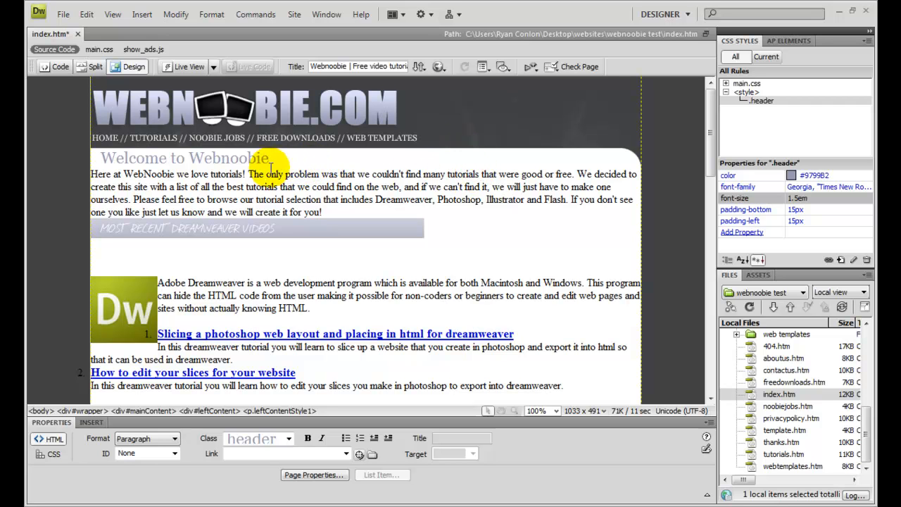
mouse_move(478, 231)
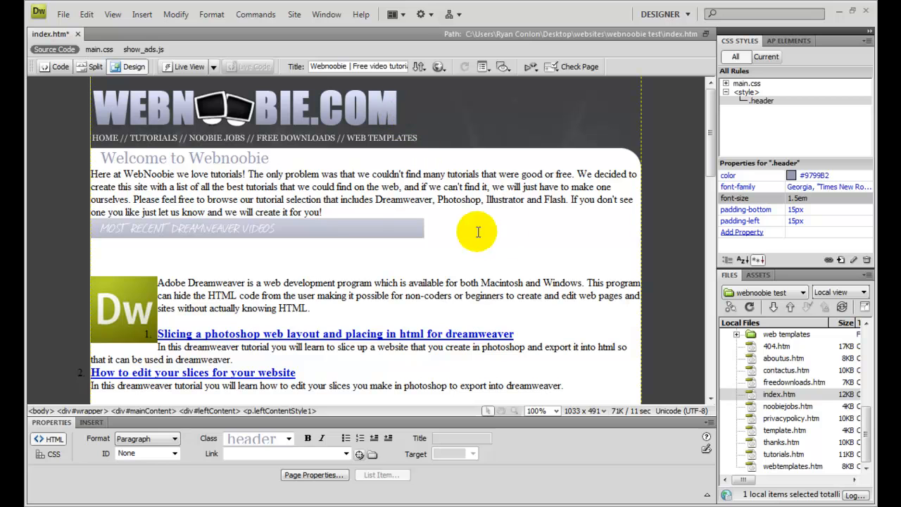
mouse_move(410, 200)
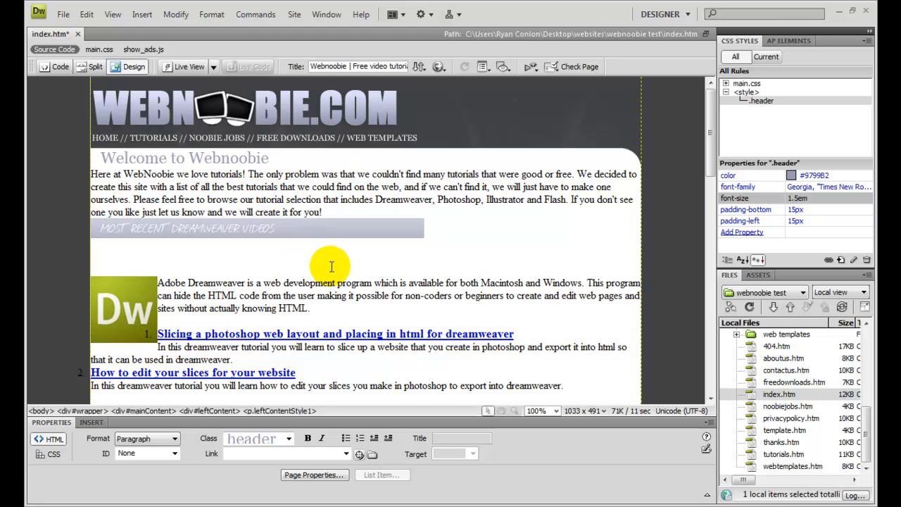
List all page style rules in the CSS Styles panel and select the embedded style block
left_click(360, 283)
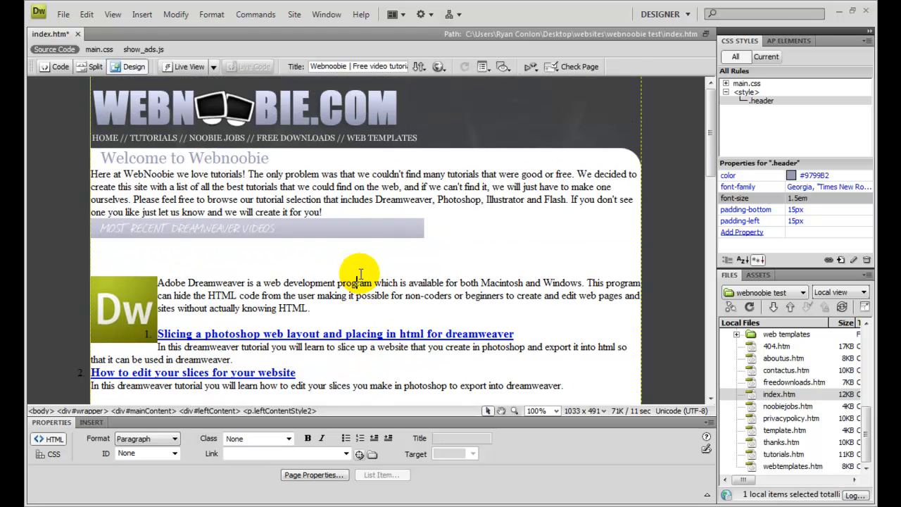
mouse_move(349, 256)
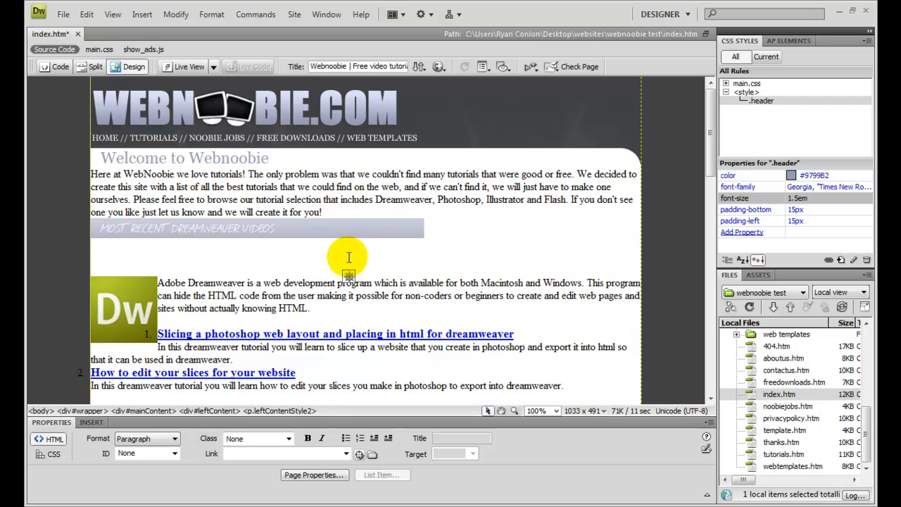
mouse_move(361, 205)
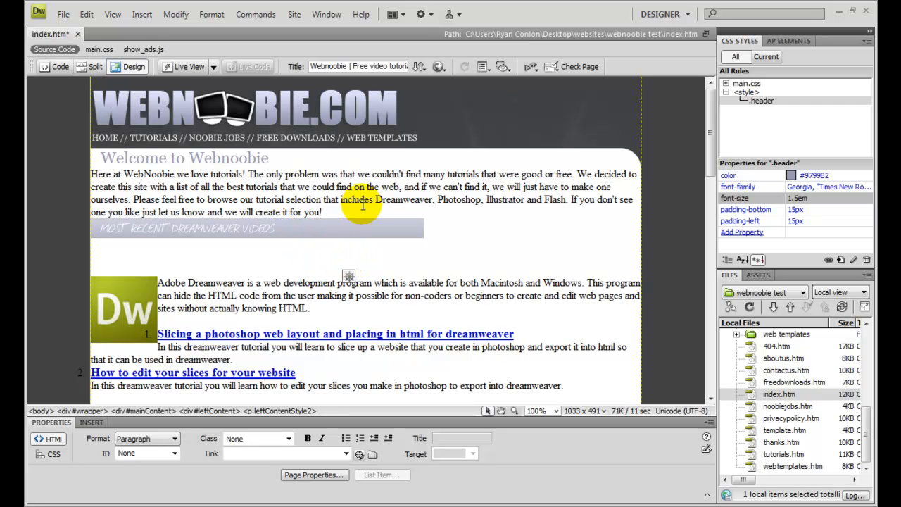
mouse_move(619, 154)
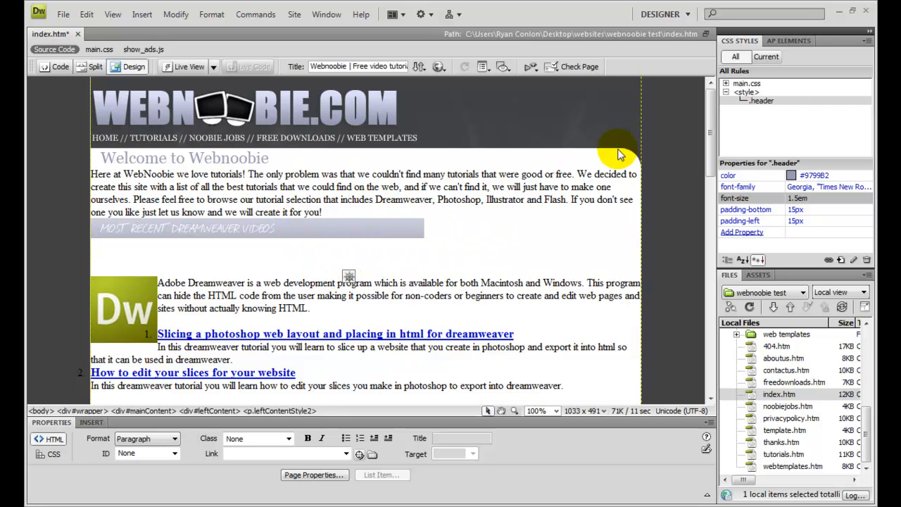
mouse_move(729, 96)
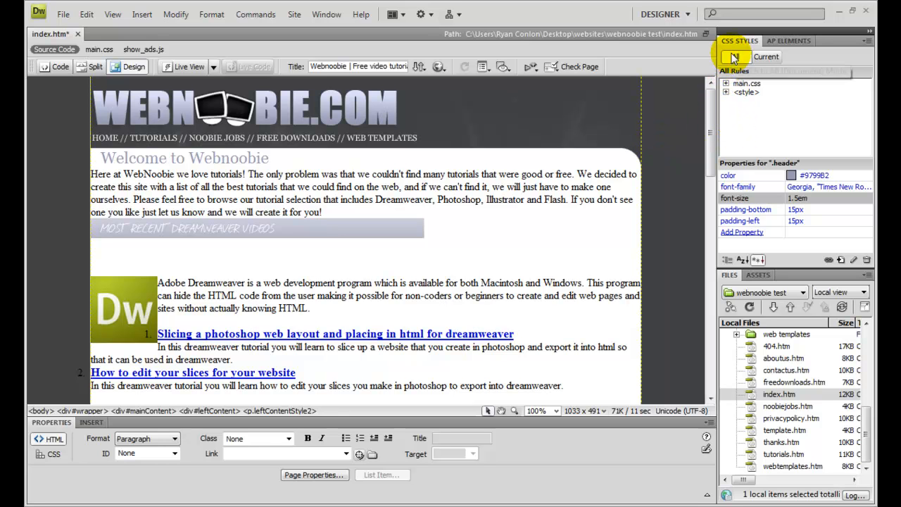
left_click(735, 56)
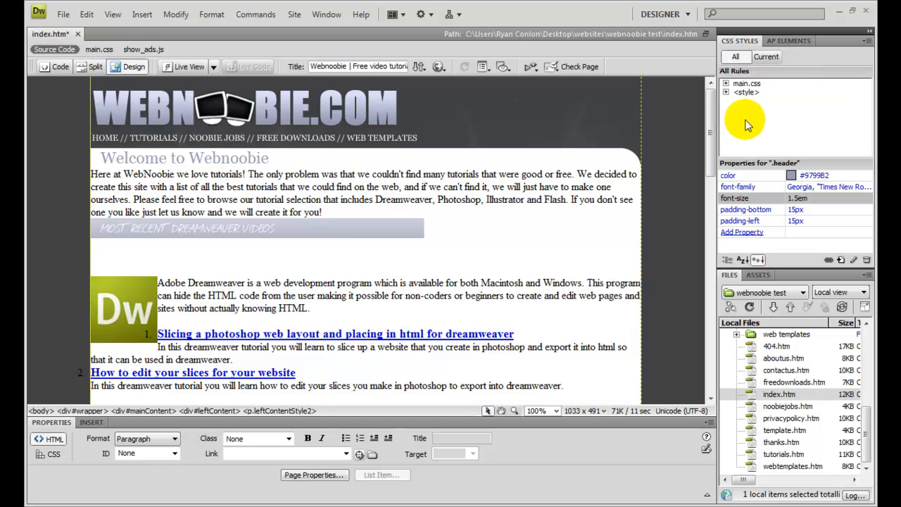
left_click(747, 83)
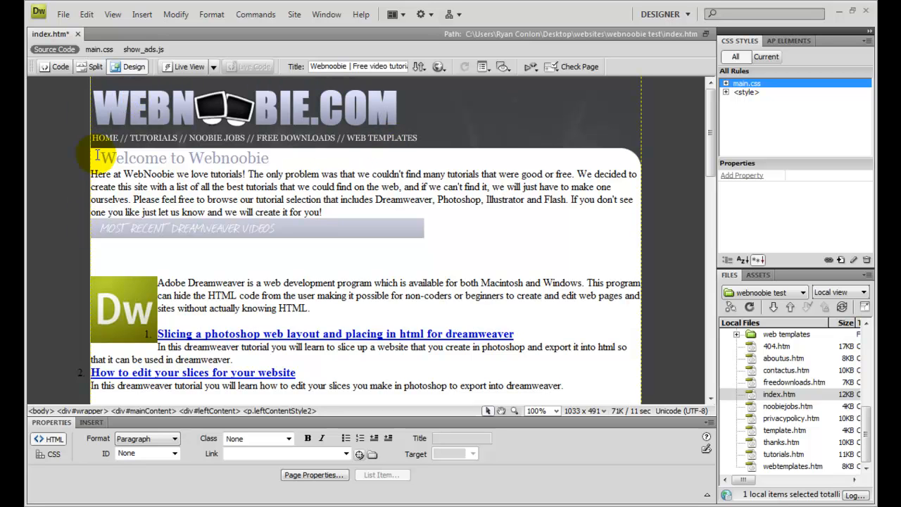
mouse_move(374, 146)
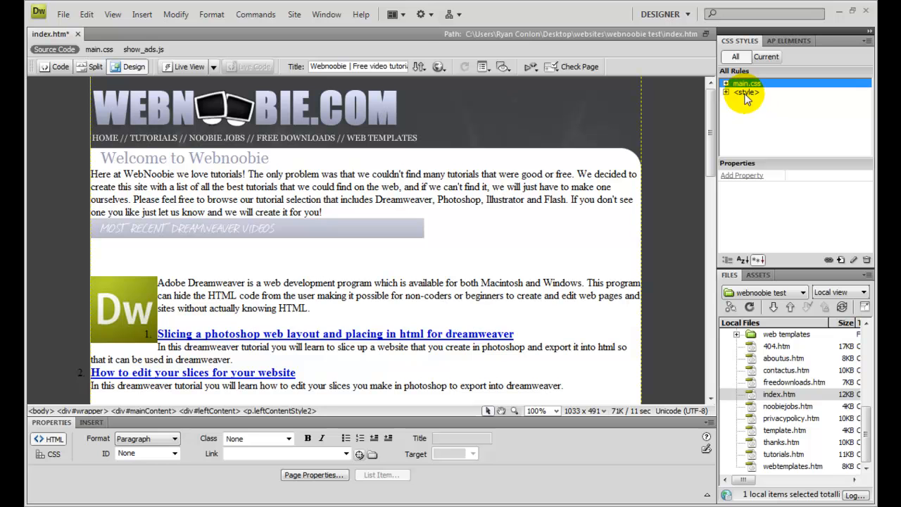
left_click(746, 93)
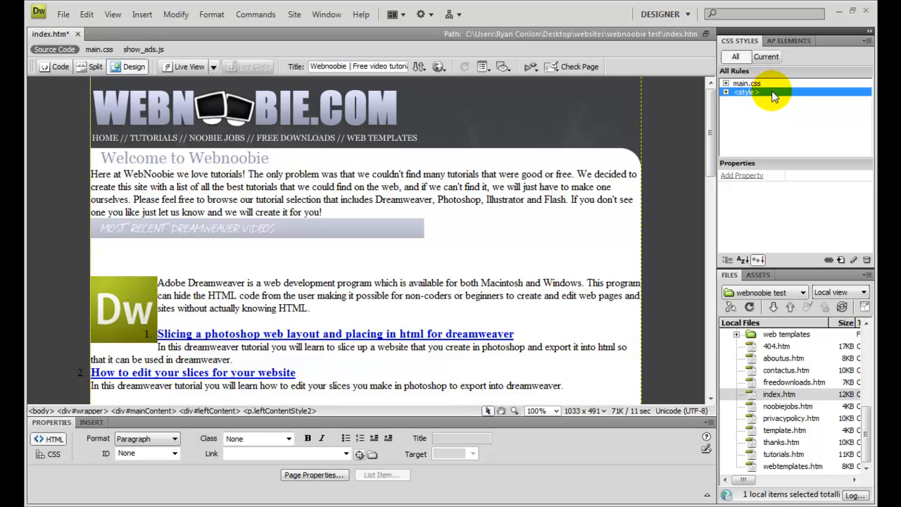
mouse_move(764, 96)
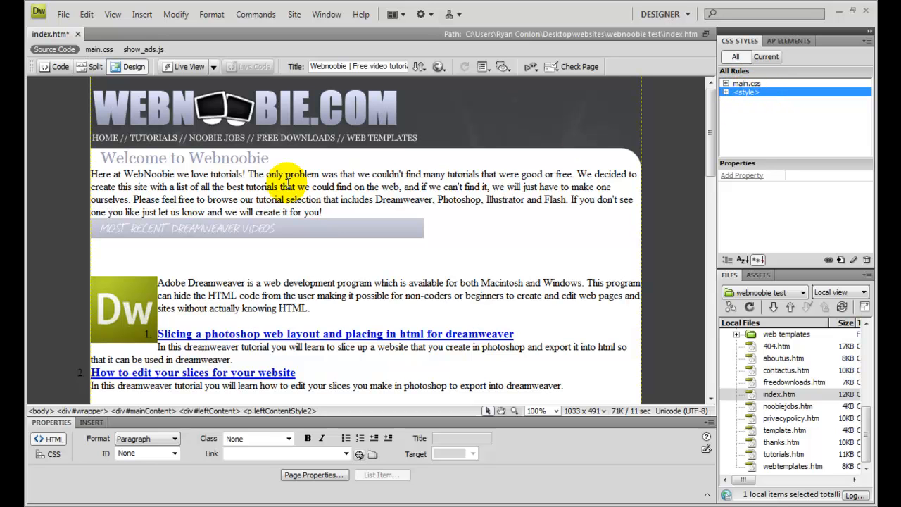
Show the page source scrolled to the embedded <style> block with the .header rule
left_click(54, 66)
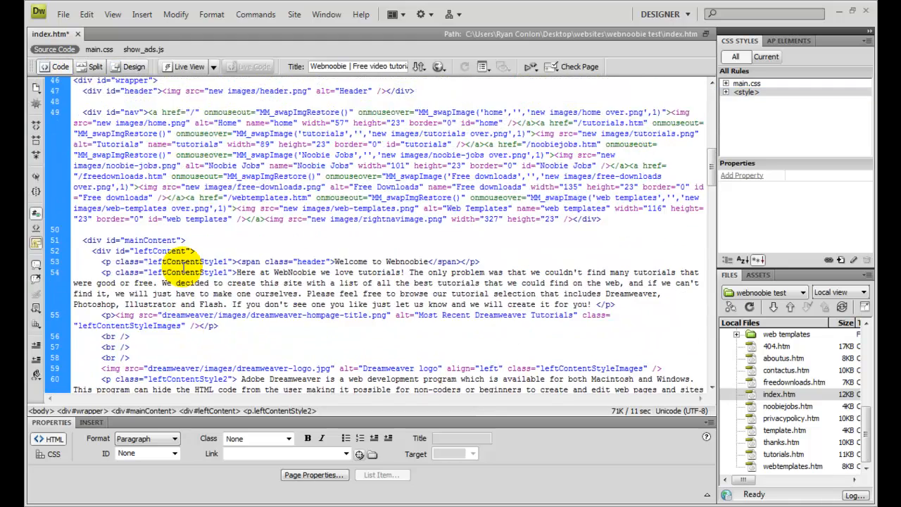
scroll("up", 3)
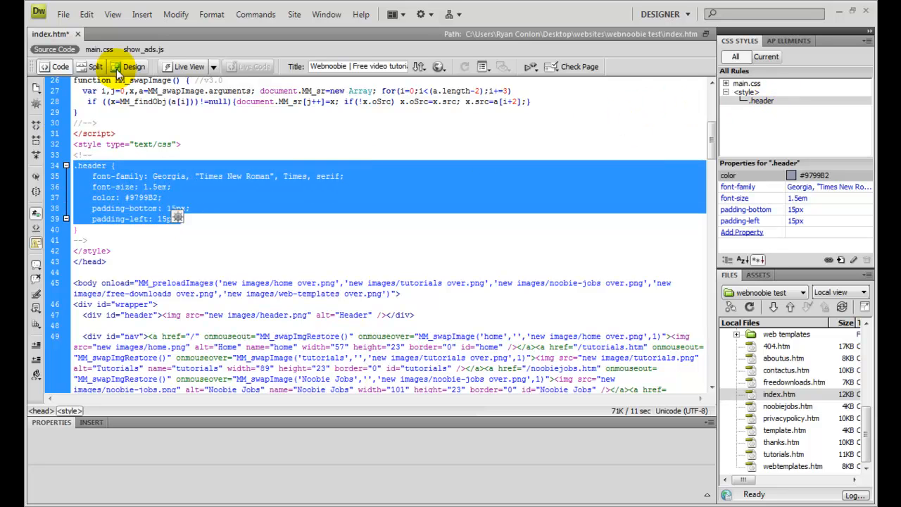
Switch back to Design view and collapse the embedded <style> entry in the CSS Styles panel
left_click(134, 66)
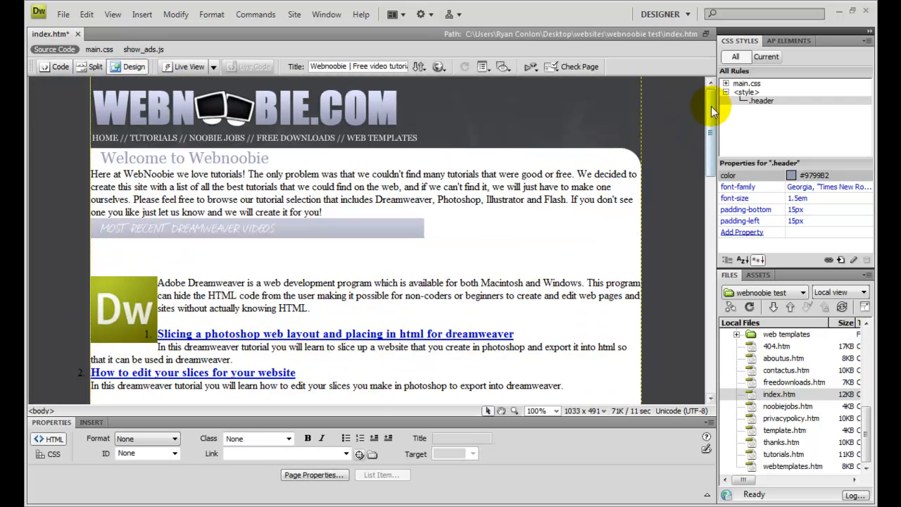
left_click(727, 93)
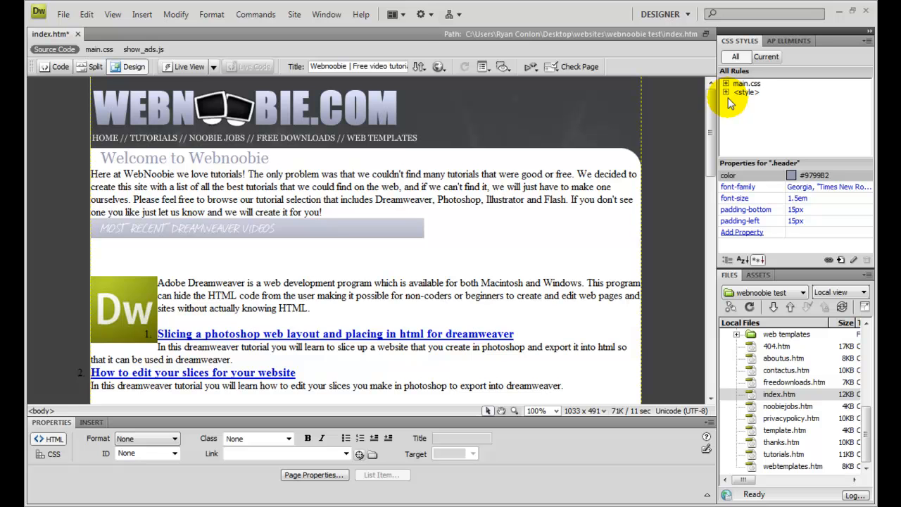
mouse_move(326, 233)
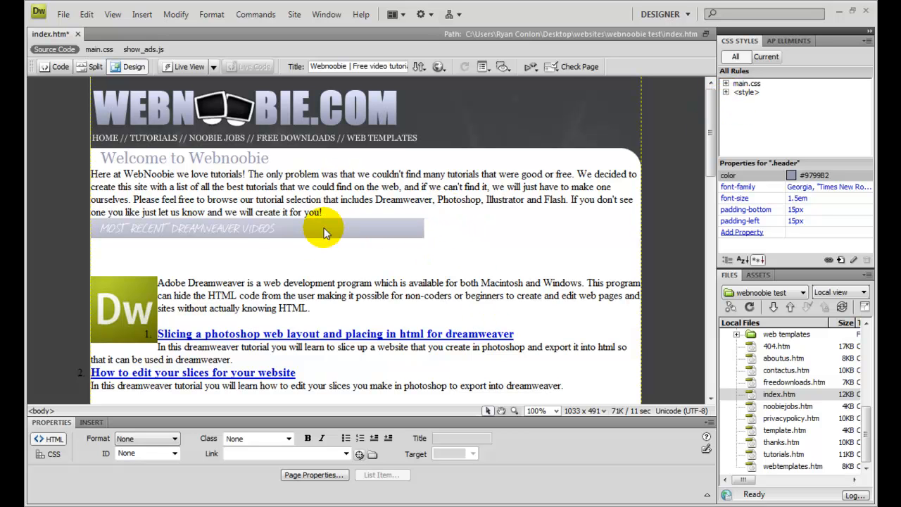
mouse_move(402, 250)
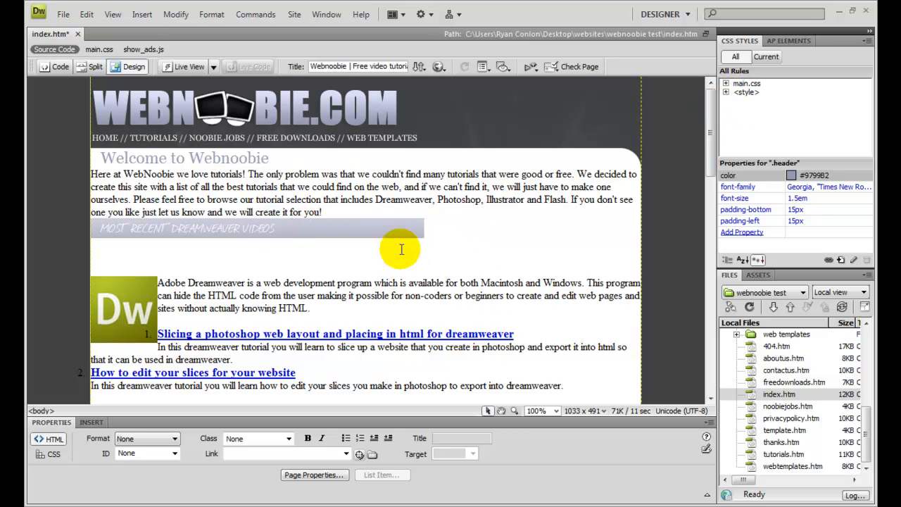
mouse_move(830, 260)
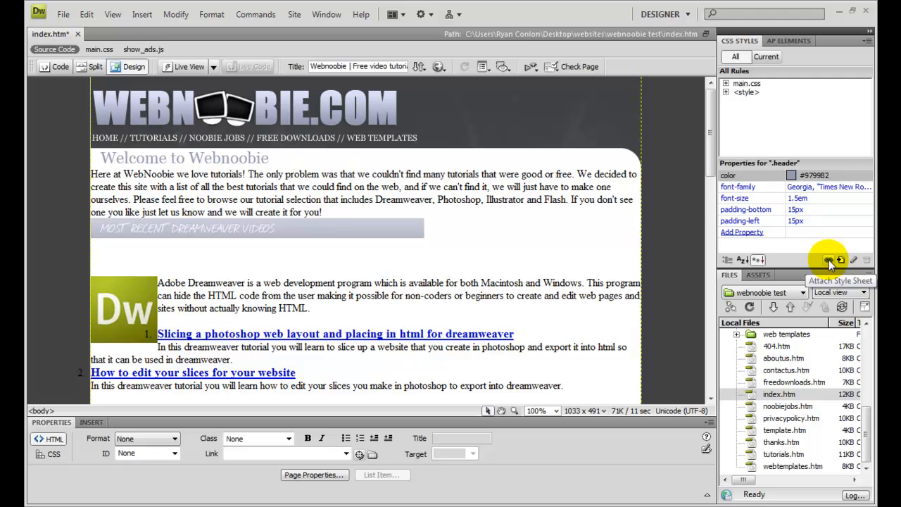
mouse_move(830, 262)
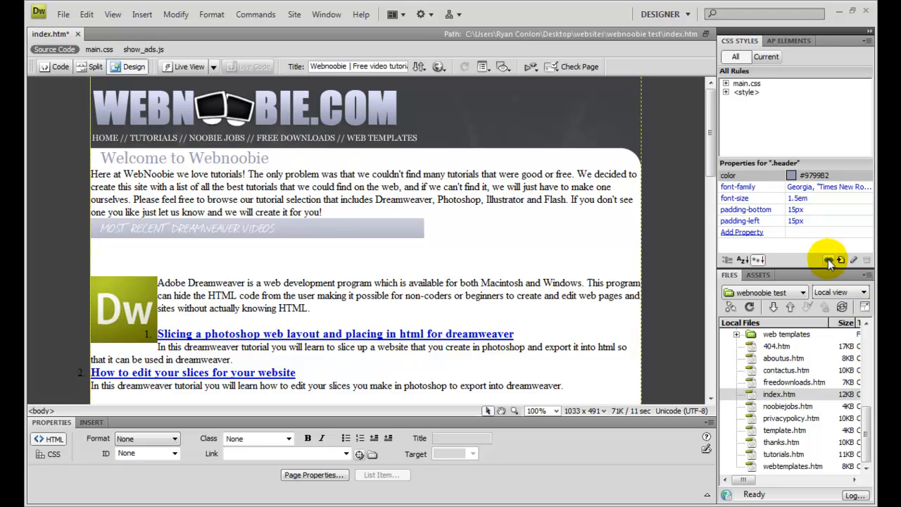
Start attaching an external stylesheet and pick index.css from the css folder
left_click(828, 259)
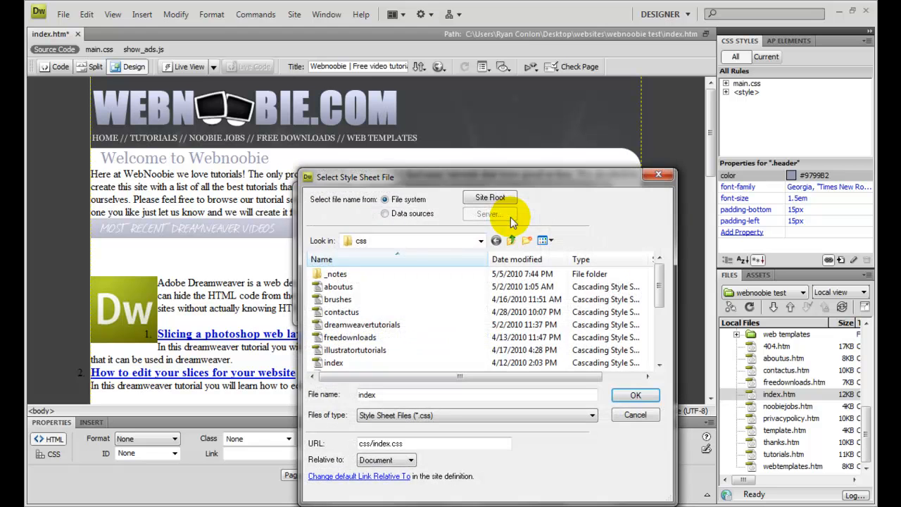
mouse_move(343, 287)
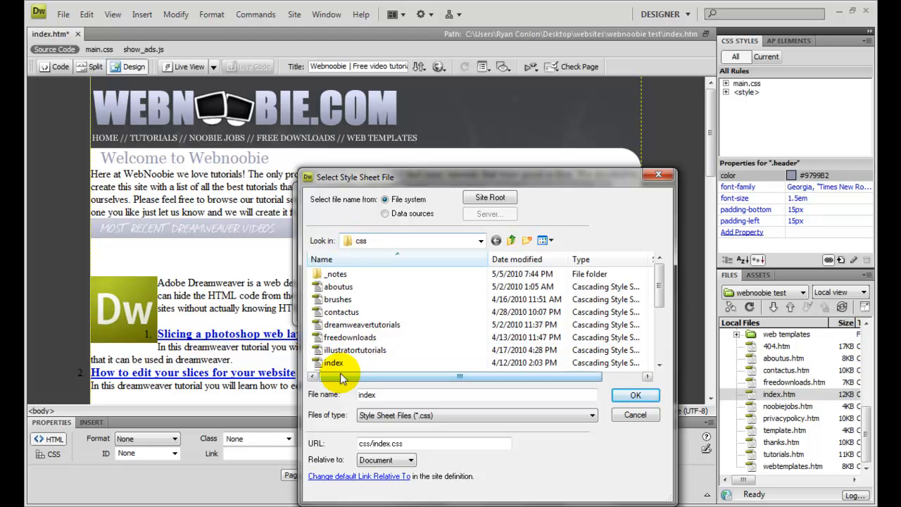
left_click(634, 394)
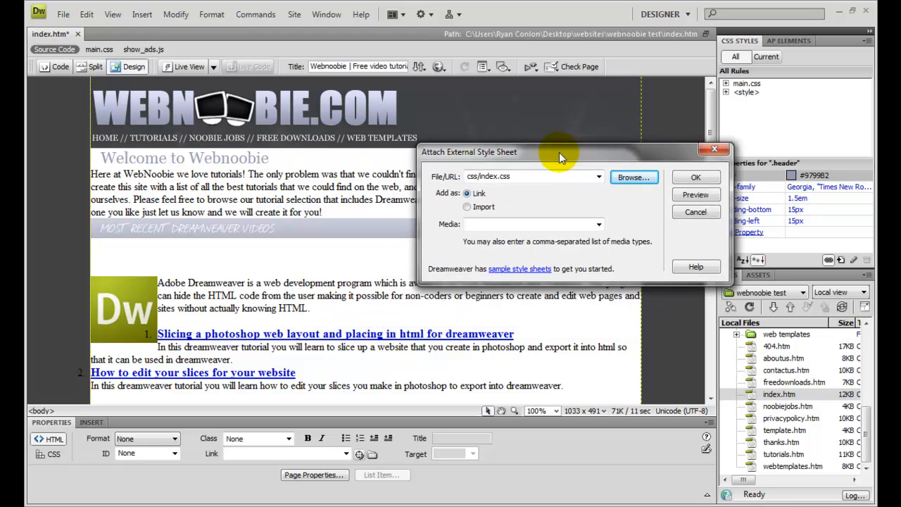
Preview and confirm linking css/index.css to the page as an external style sheet
left_click_drag(561, 152, 486, 203)
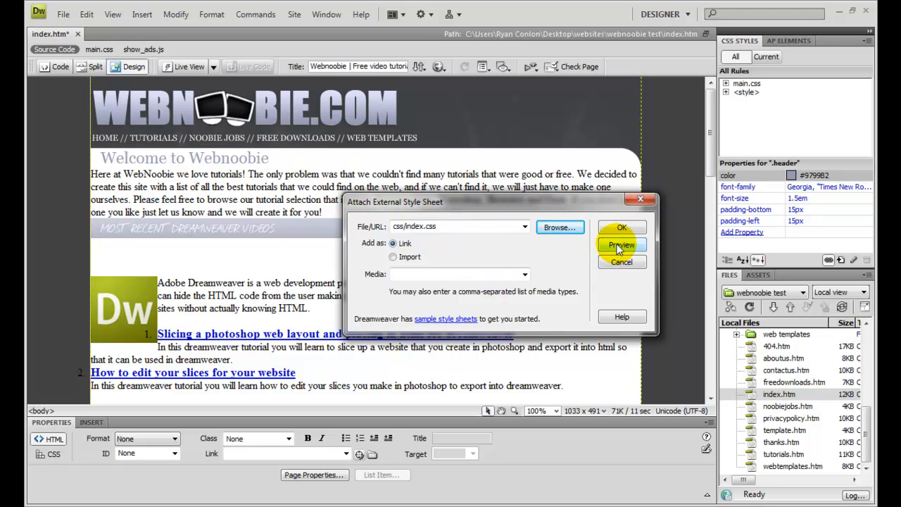
left_click(622, 245)
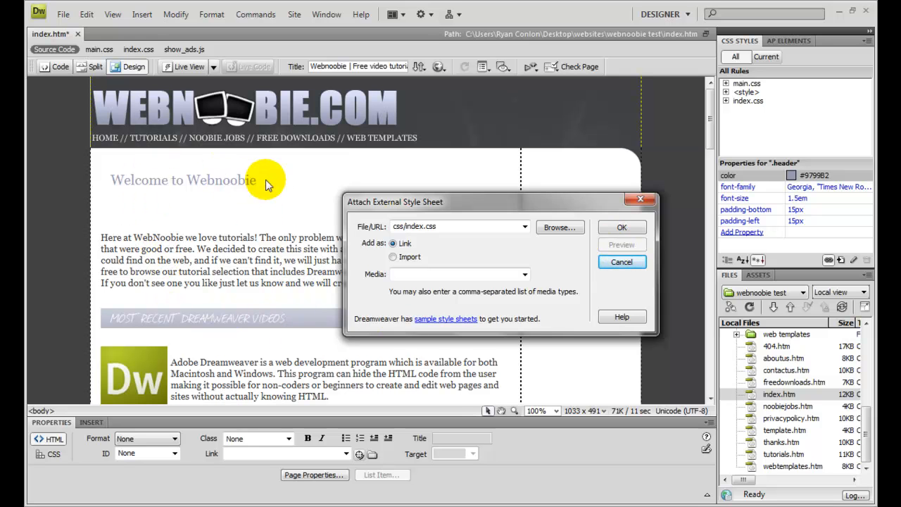
mouse_move(656, 227)
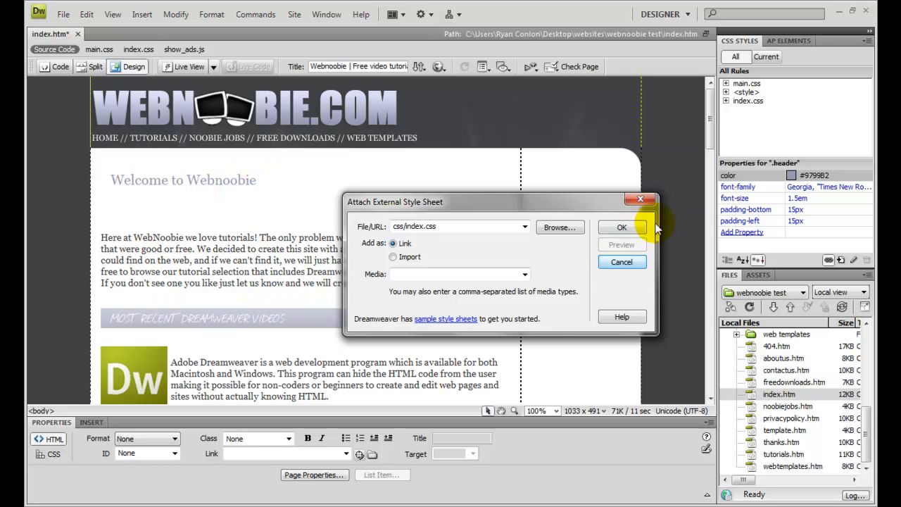
left_click(623, 226)
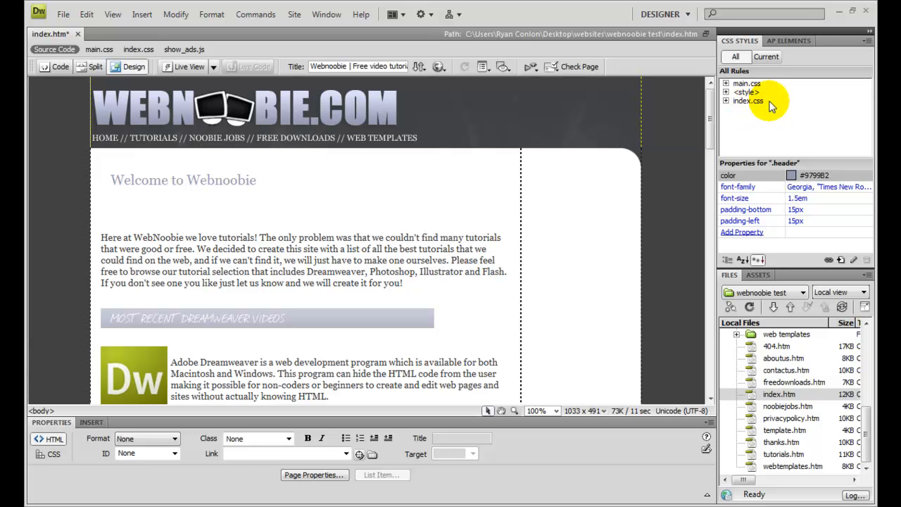
mouse_move(262, 217)
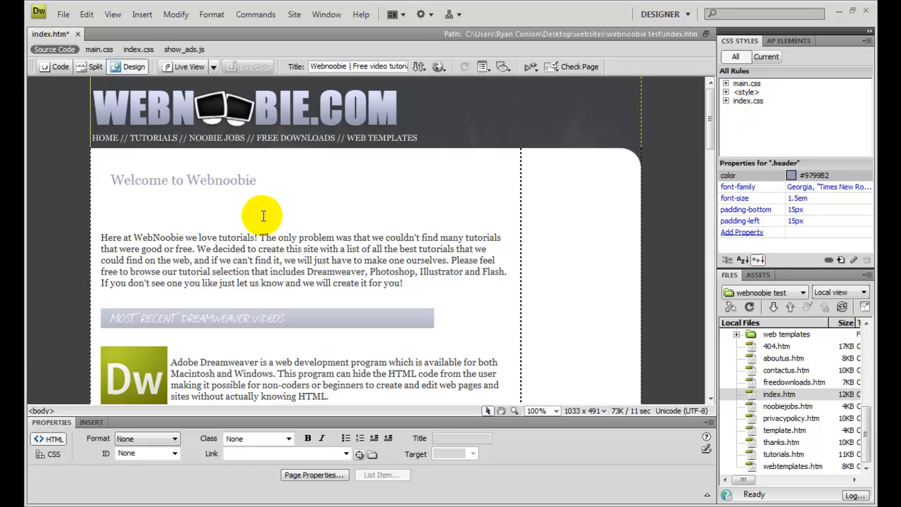
left_click(144, 237)
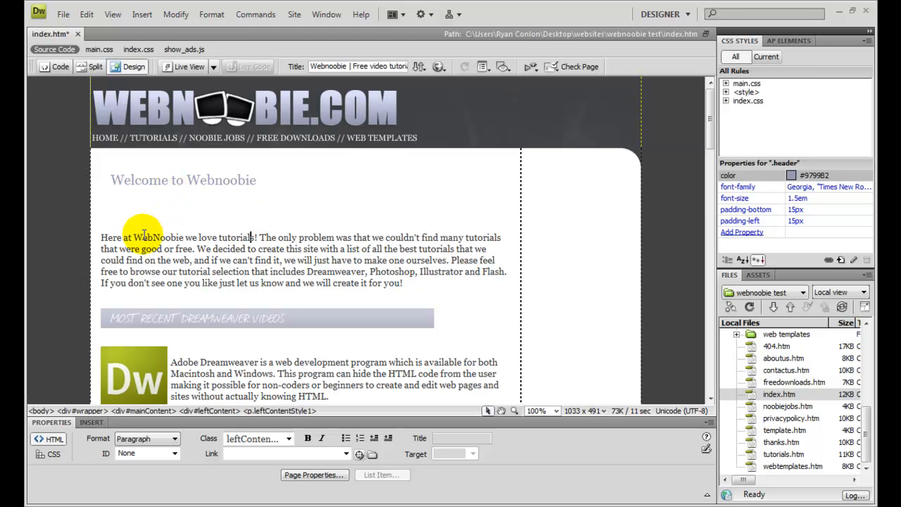
scroll("down", 3)
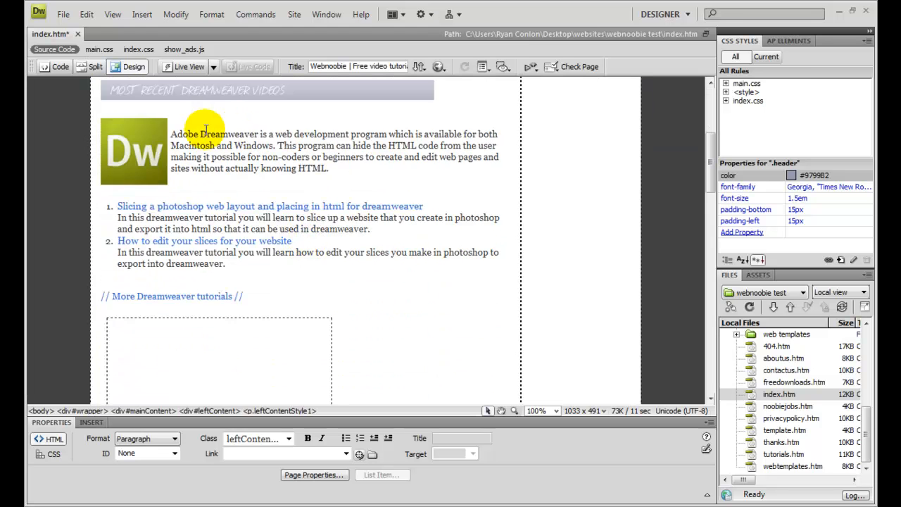
scroll("down", 3)
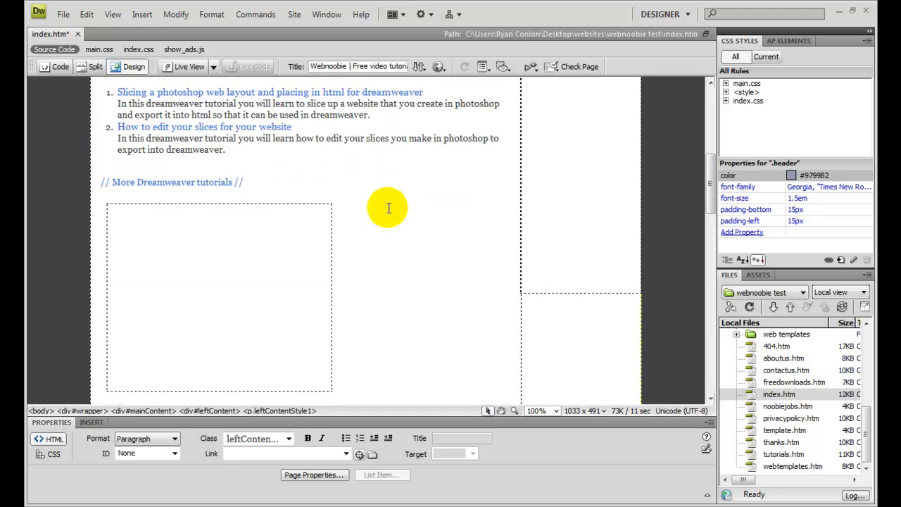
scroll("up", 3)
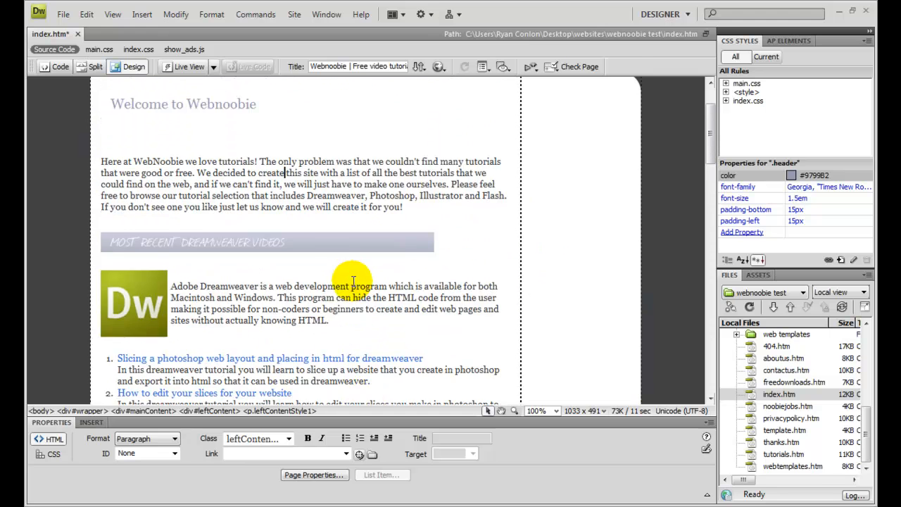
scroll("up", 3)
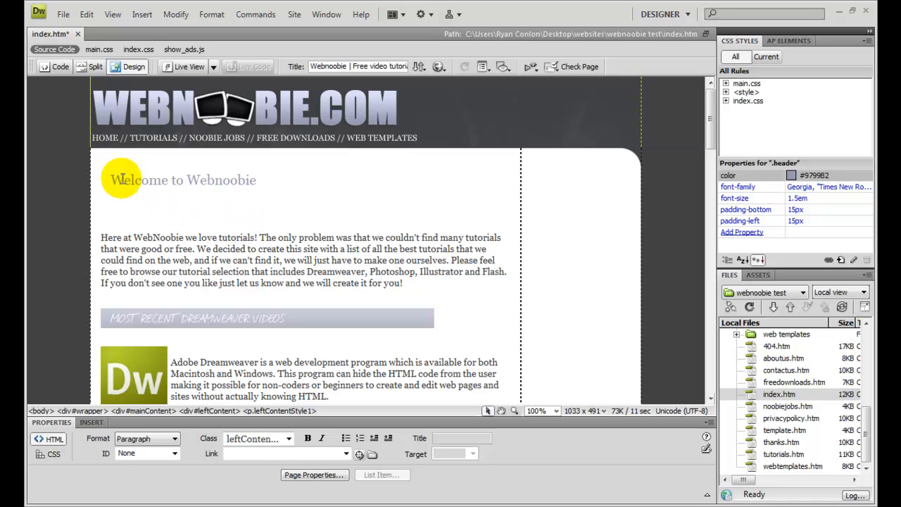
mouse_move(472, 211)
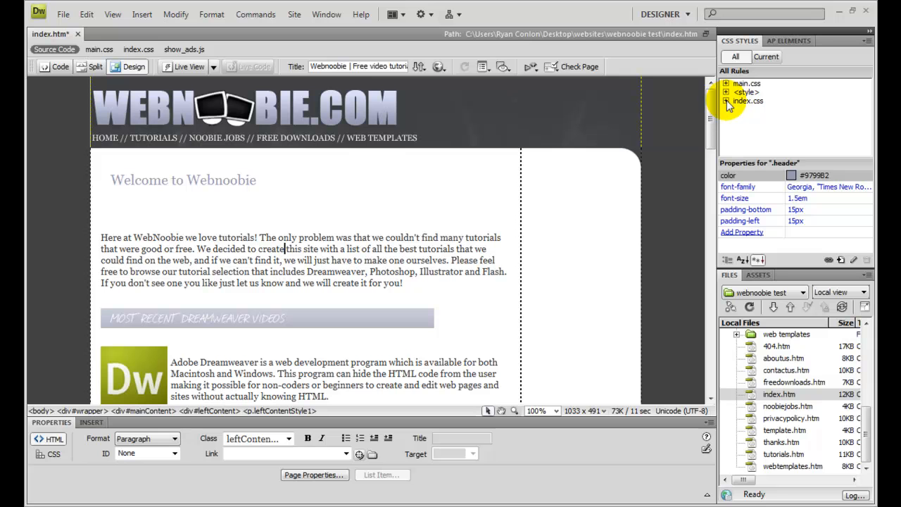
Expand index.css in the CSS Styles panel and move the .header rule into it
left_click(726, 102)
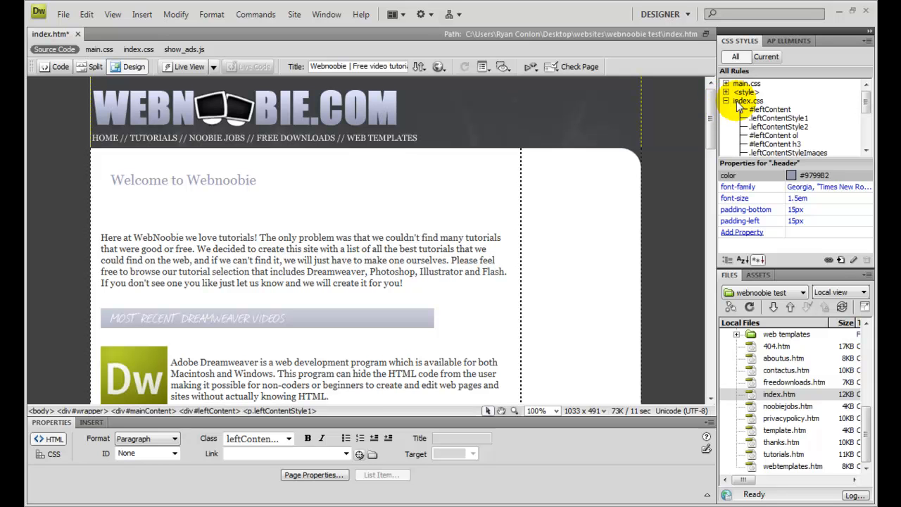
mouse_move(775, 138)
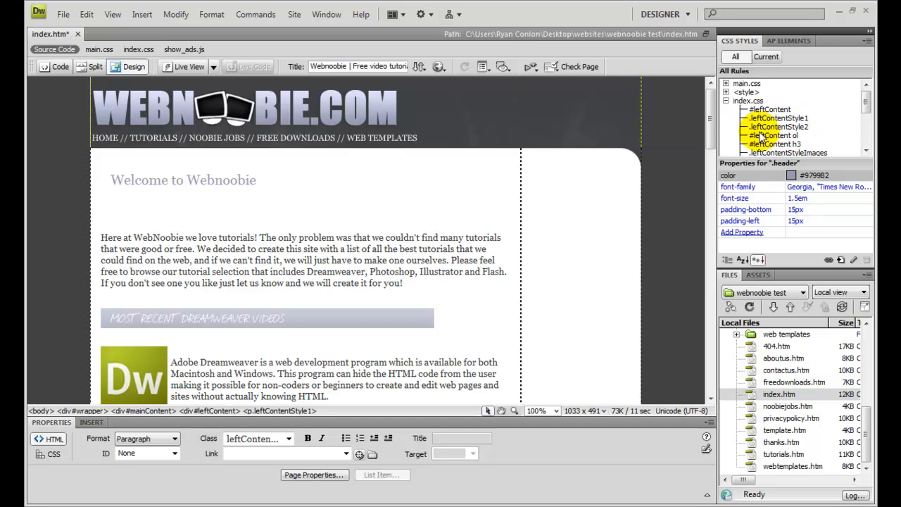
left_click(762, 100)
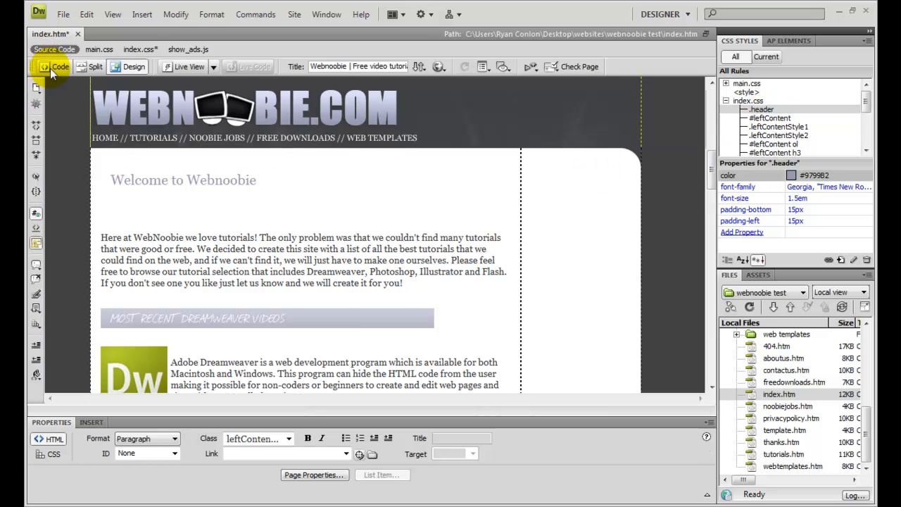
left_click(59, 67)
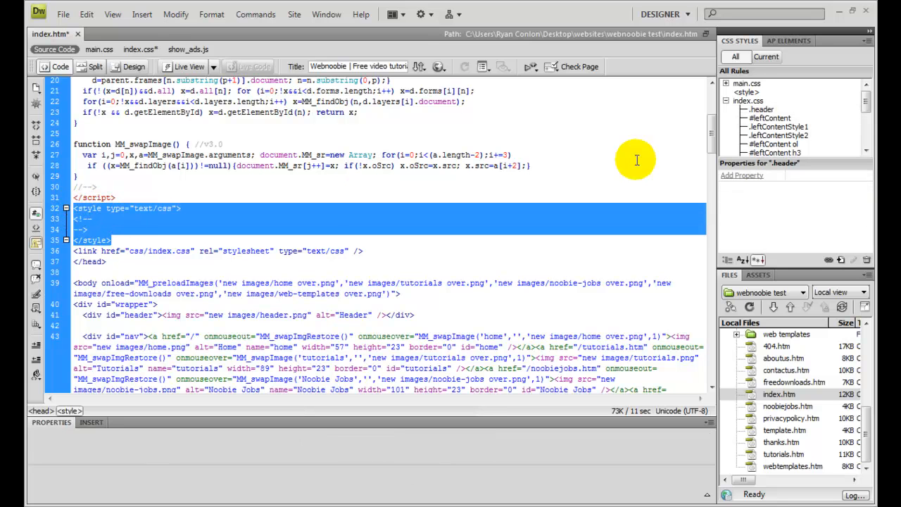
left_click(748, 92)
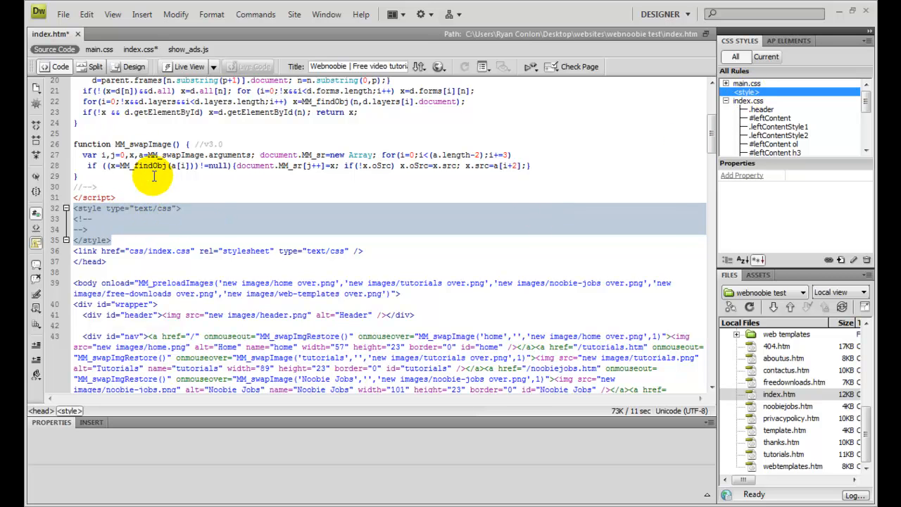
left_click(134, 66)
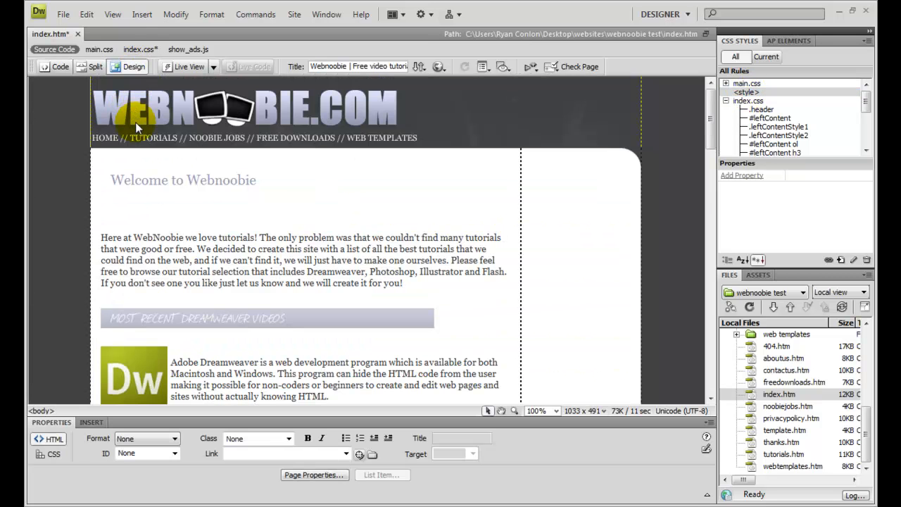
Inspect the rules now stored in index.css, including #leftContent, in the CSS Styles panel
left_click(746, 93)
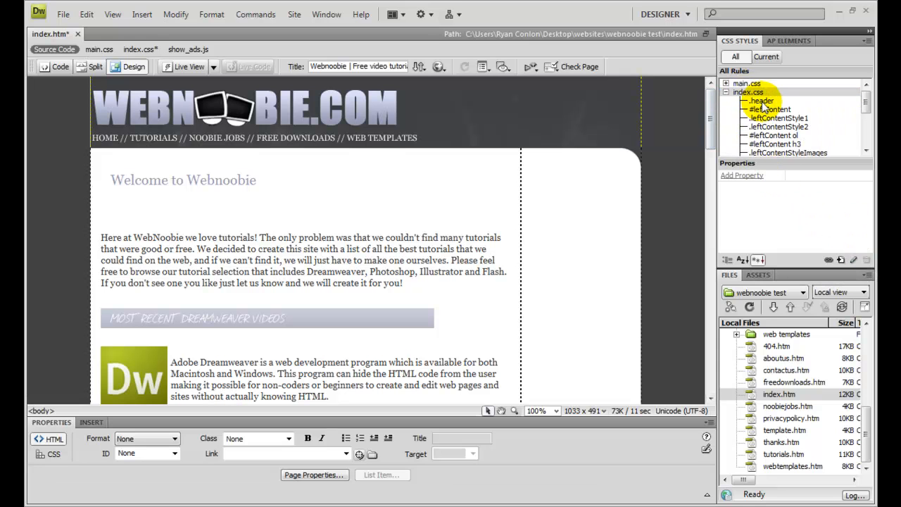
left_click(762, 102)
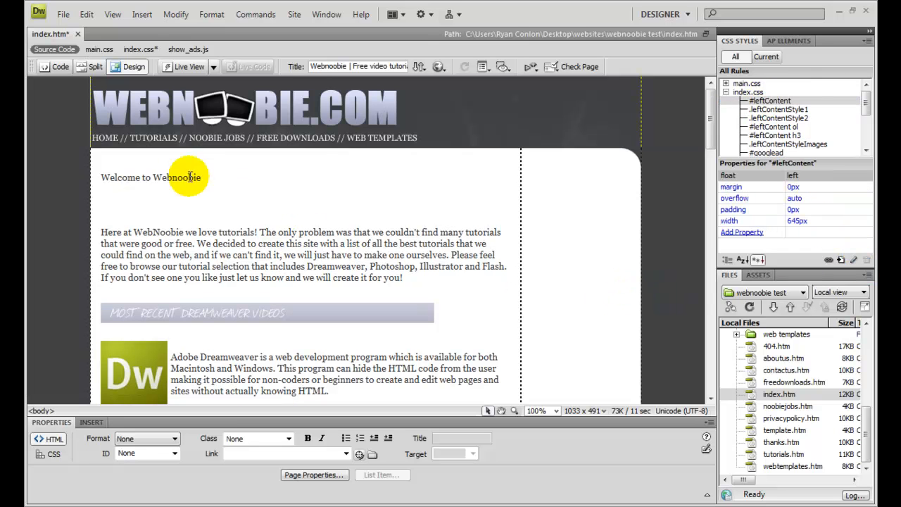
mouse_move(134, 183)
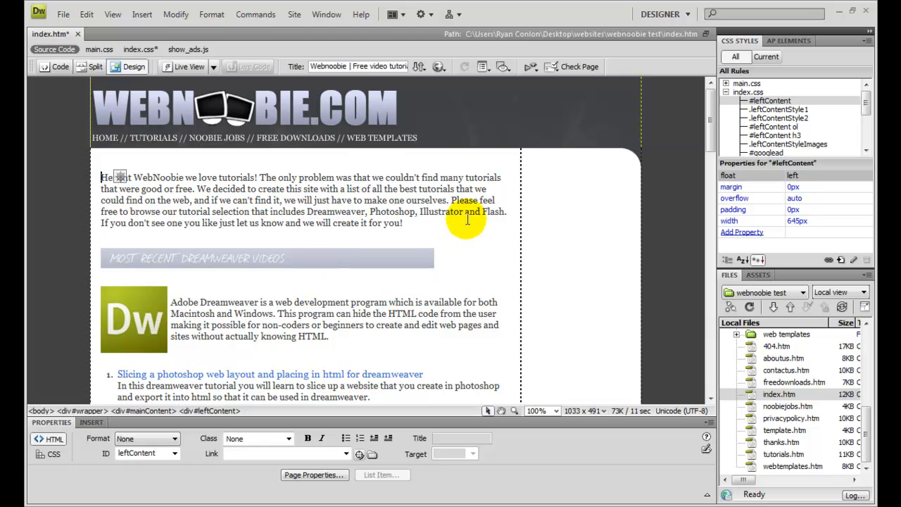
mouse_move(310, 197)
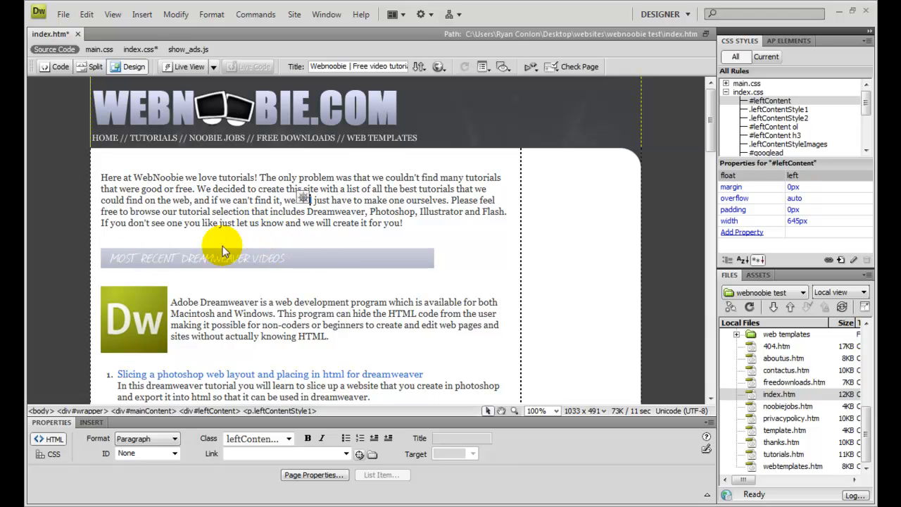
mouse_move(373, 237)
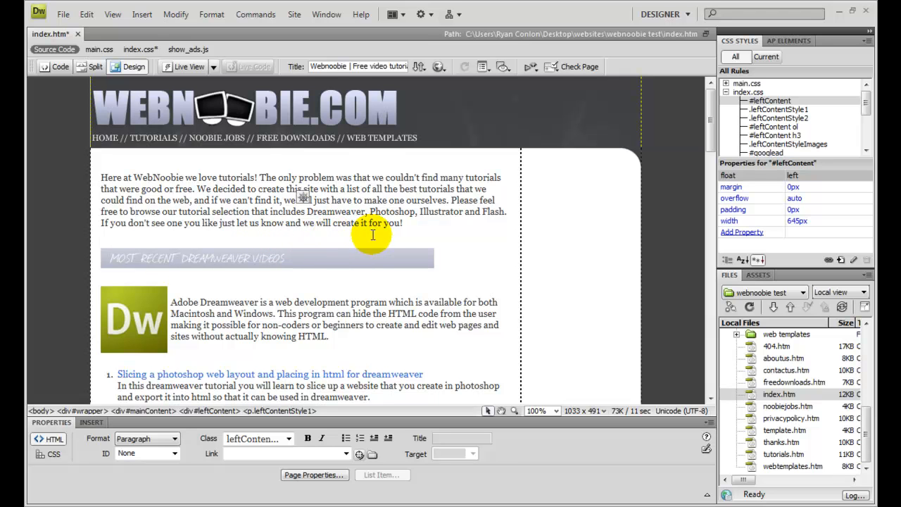